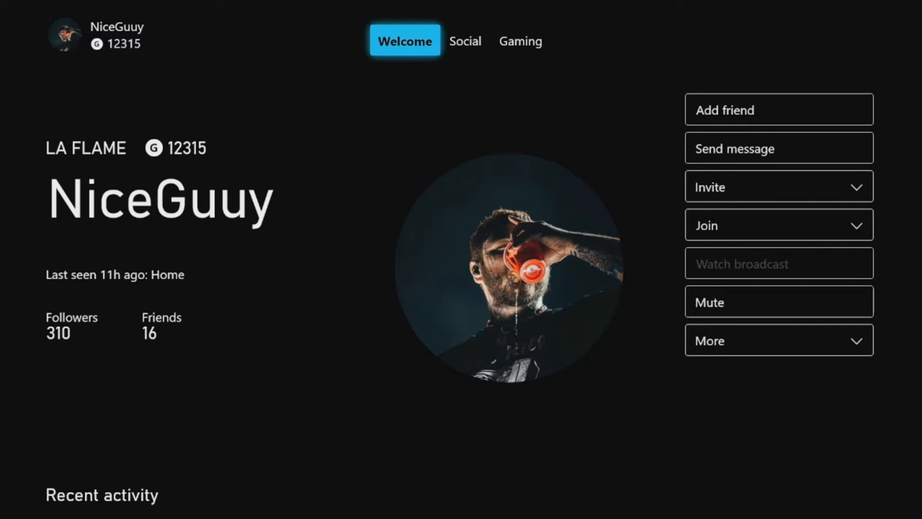
{"action": "left_click", "coordinate": [464, 40]}
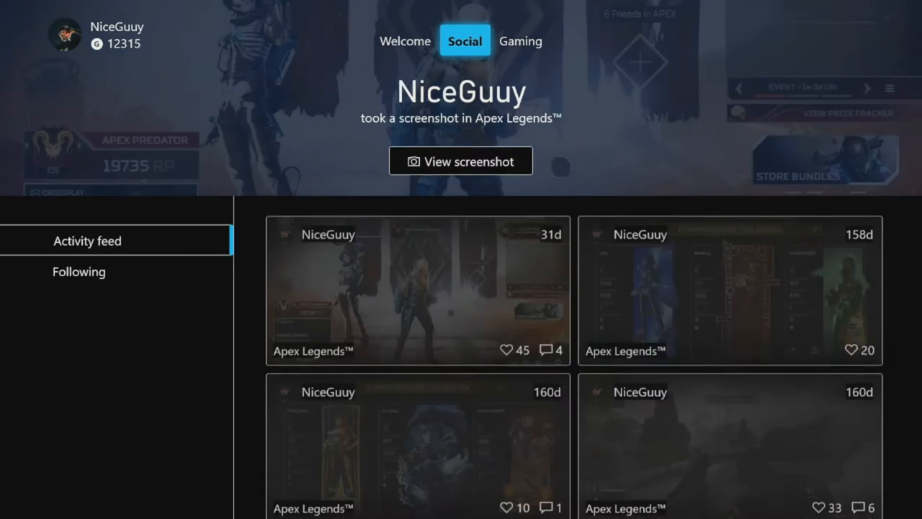
{"action": "left_click", "coordinate": [405, 40]}
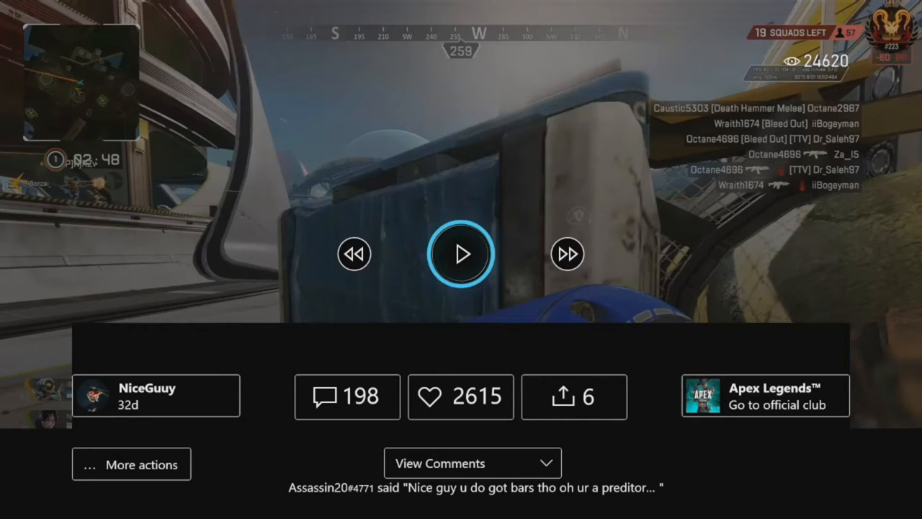
{"action": "left_click", "coordinate": [461, 253]}
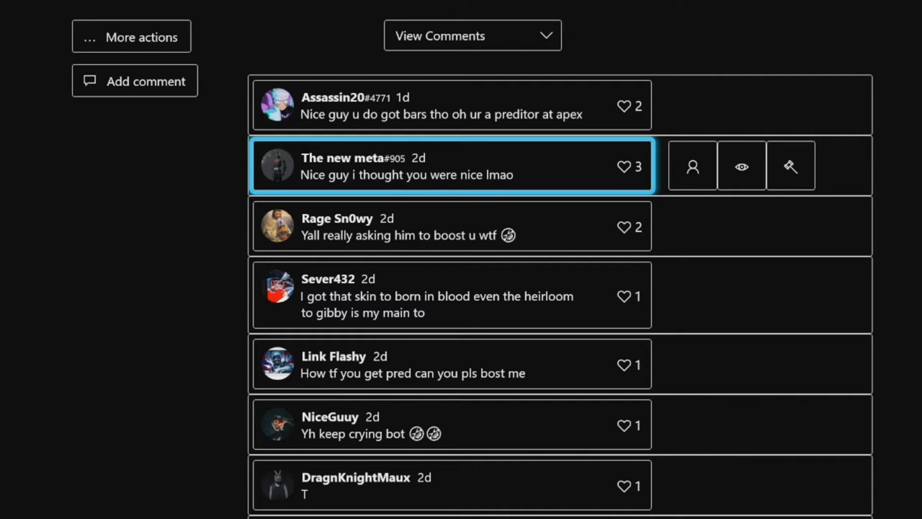
Scroll down through the later comments on the clip.
{"action": "scroll", "scroll_direction": "down", "scroll_amount": 3}
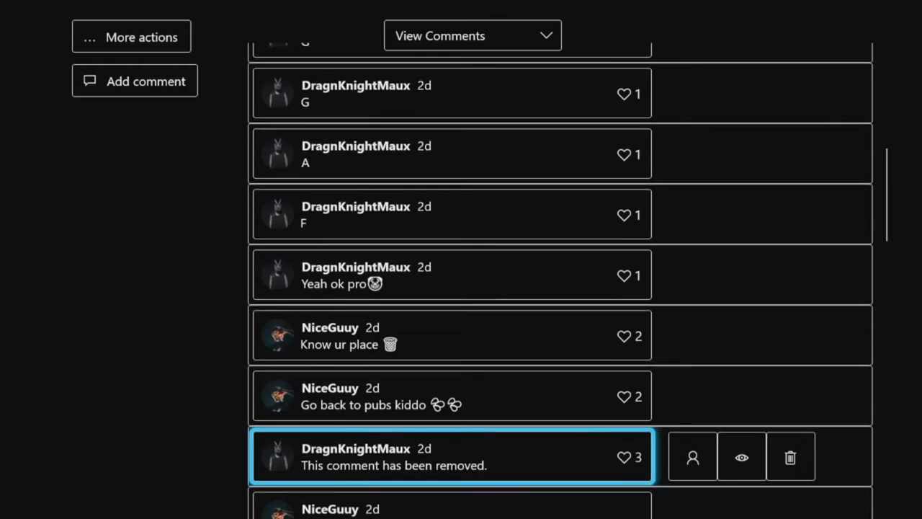
{"action": "scroll", "scroll_direction": "down", "scroll_amount": 3}
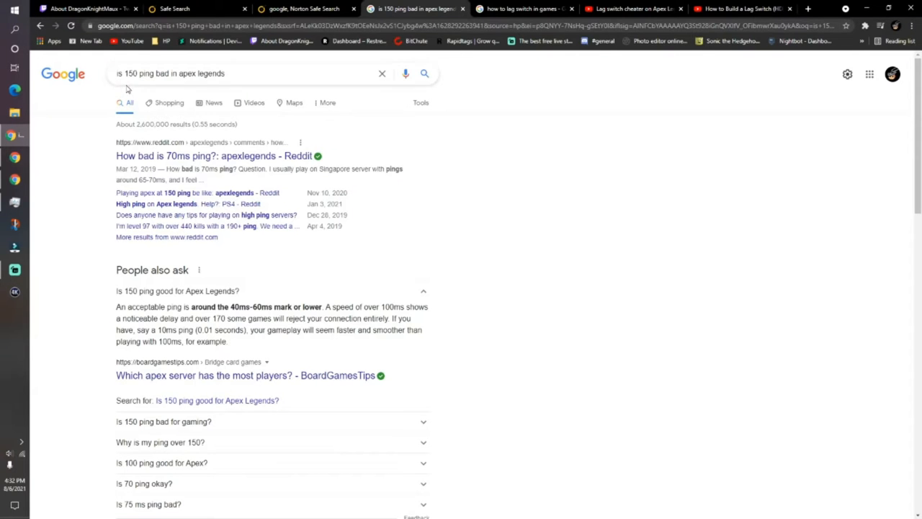
Read the 'Is 150 ping bad for gaming?' answers, then switch to the lag switch cheater video.
{"action": "scroll", "scroll_direction": "down", "scroll_amount": 3}
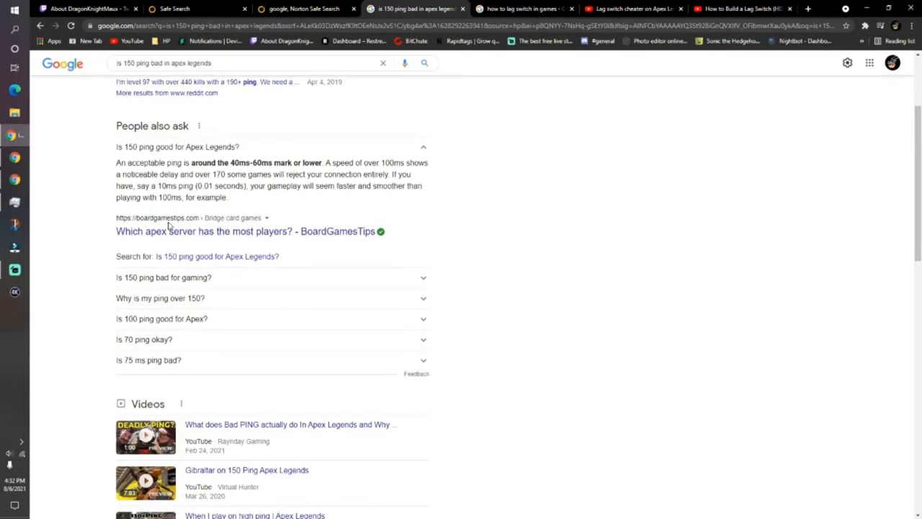
{"action": "mouse_move", "coordinate": [214, 167]}
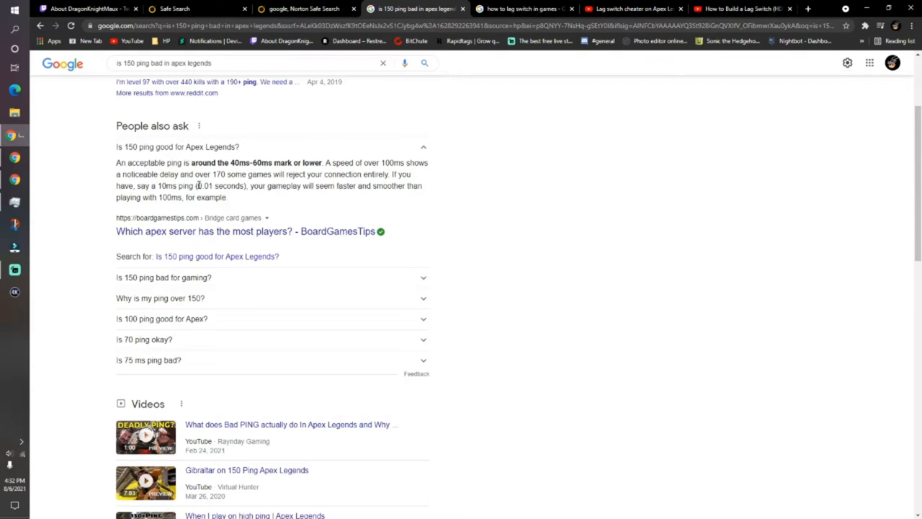
{"action": "mouse_move", "coordinate": [219, 178]}
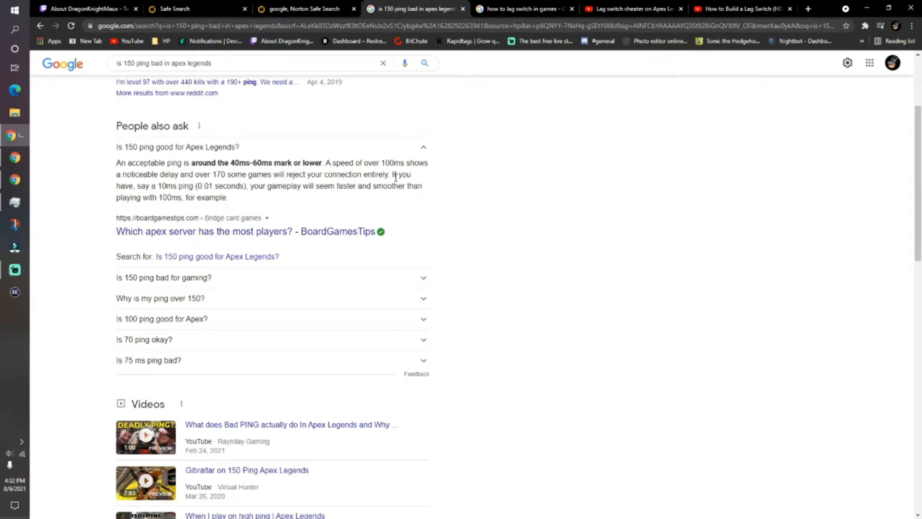
{"action": "mouse_move", "coordinate": [170, 195]}
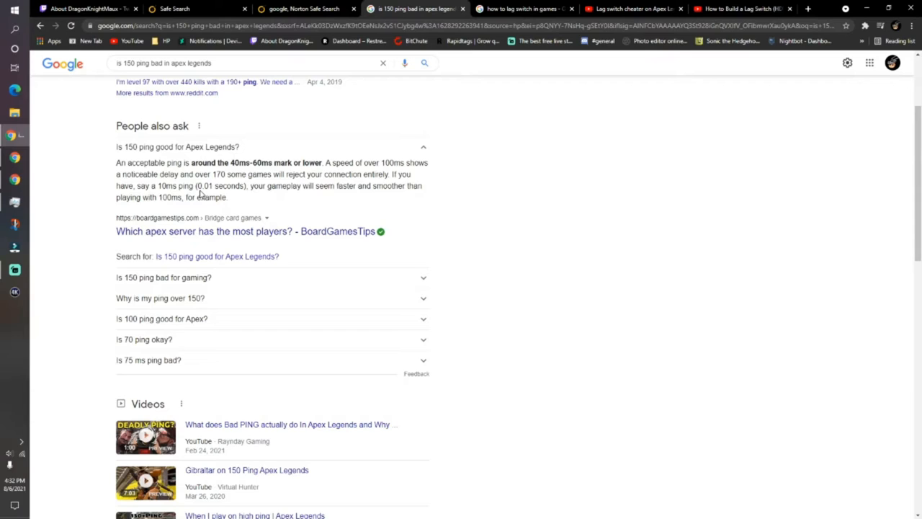
{"action": "mouse_move", "coordinate": [354, 196]}
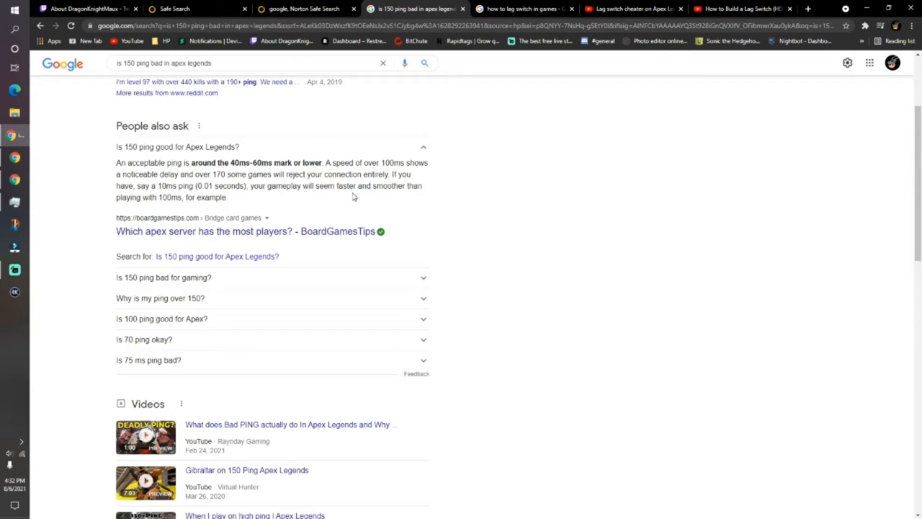
{"action": "mouse_move", "coordinate": [165, 213]}
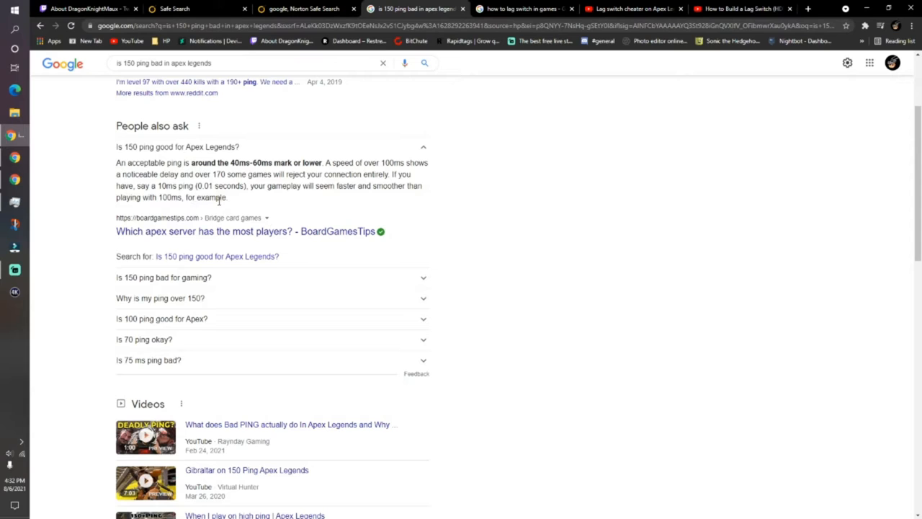
{"action": "scroll", "scroll_direction": "down", "scroll_amount": 3}
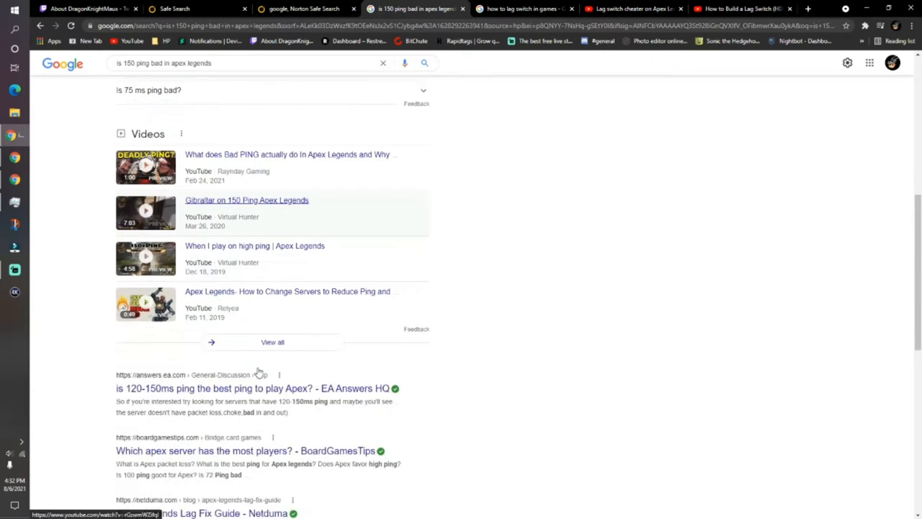
{"action": "scroll", "scroll_direction": "up", "scroll_amount": 3}
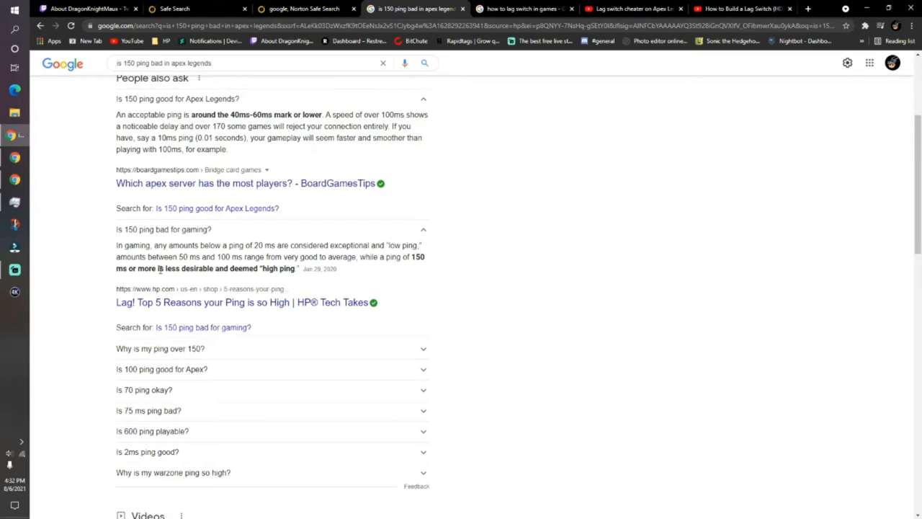
{"action": "mouse_move", "coordinate": [196, 271]}
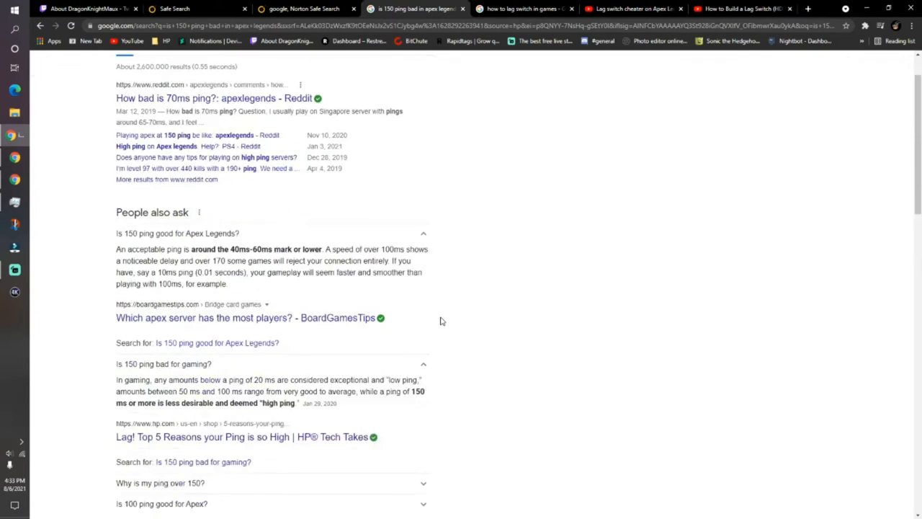
{"action": "left_click", "coordinate": [626, 9]}
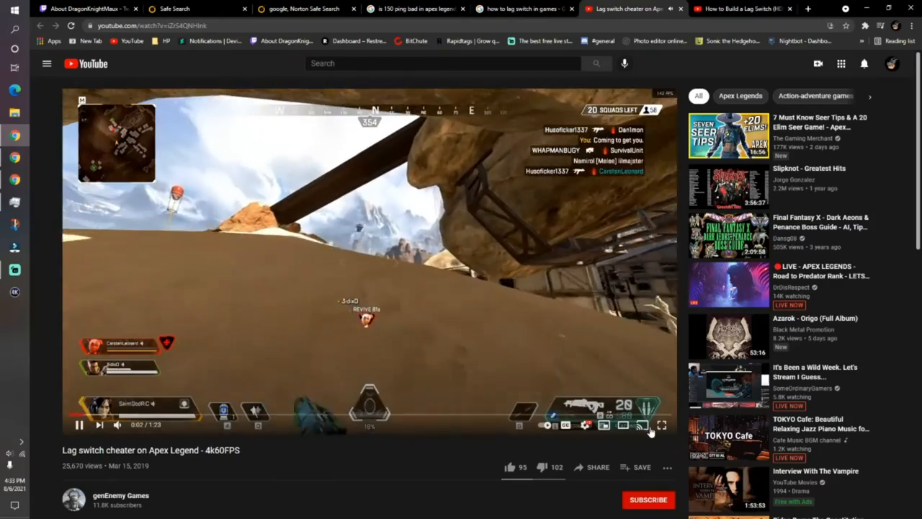
Watch the lag switch cheater video with browser and player full screen, then leave full screen.
{"action": "left_click", "coordinate": [660, 424]}
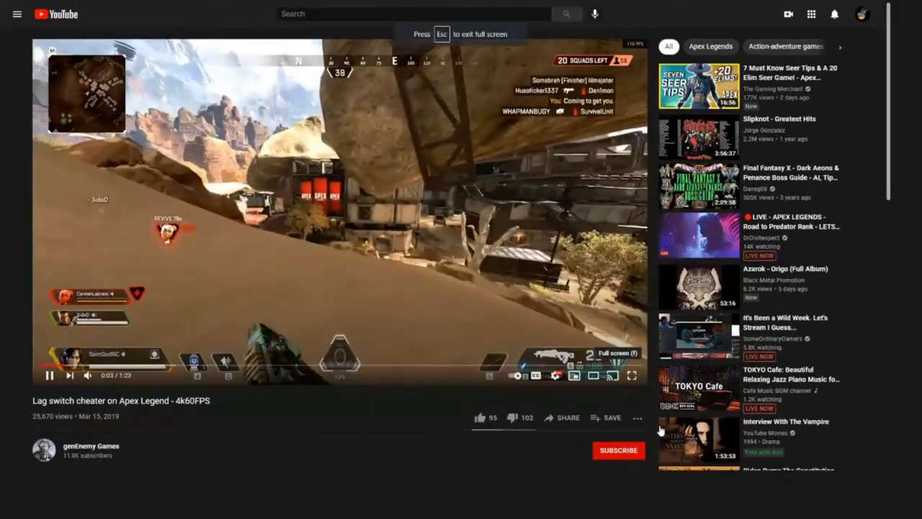
{"action": "left_click", "coordinate": [631, 375]}
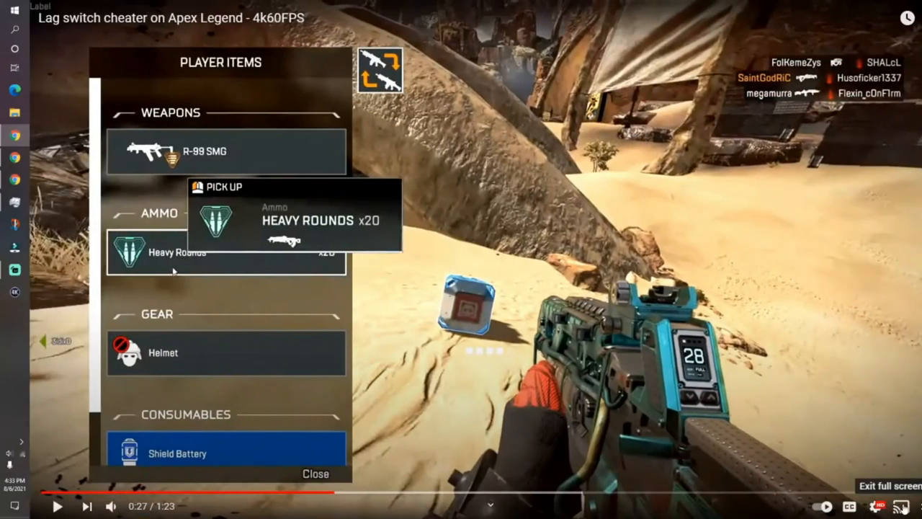
{"action": "left_click", "coordinate": [899, 485]}
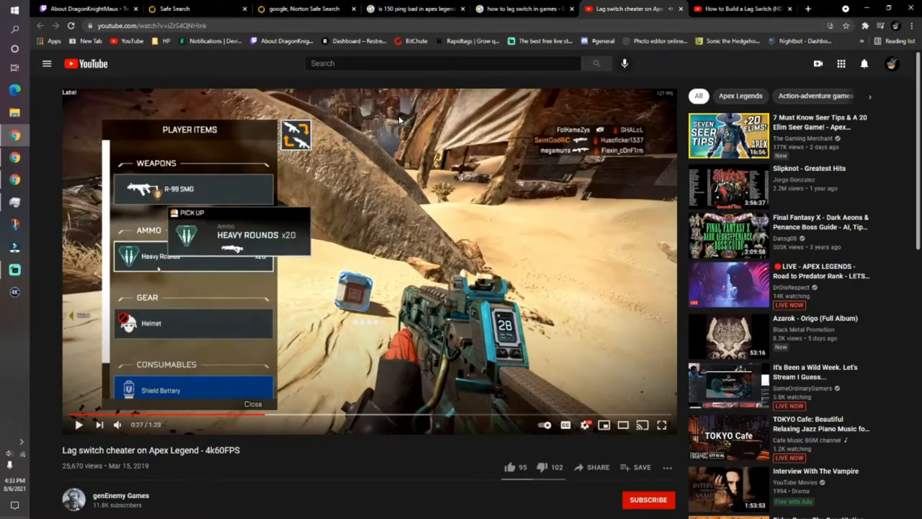
{"action": "mouse_move", "coordinate": [400, 120]}
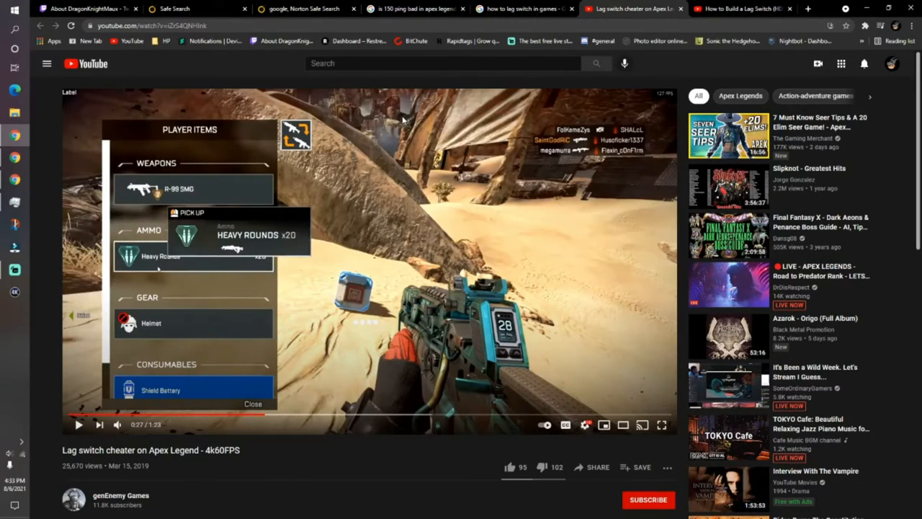
{"action": "mouse_move", "coordinate": [562, 104]}
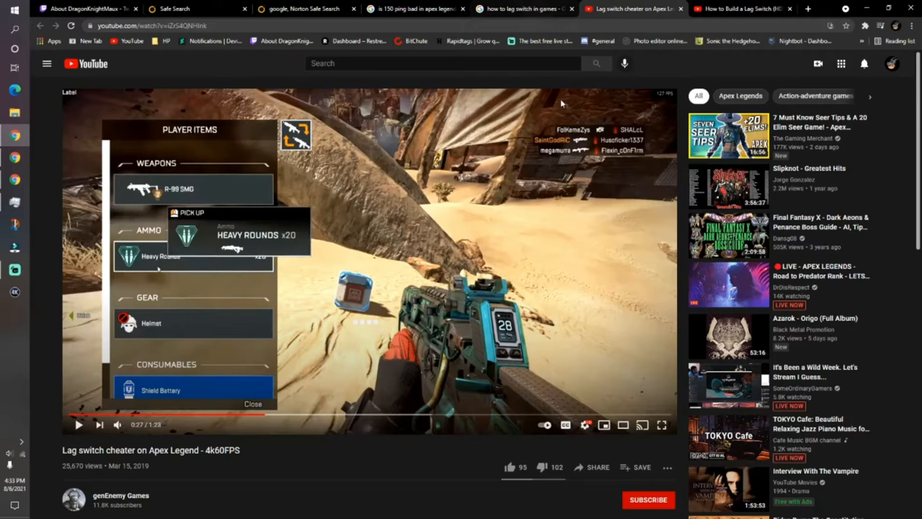
{"action": "mouse_move", "coordinate": [661, 150]}
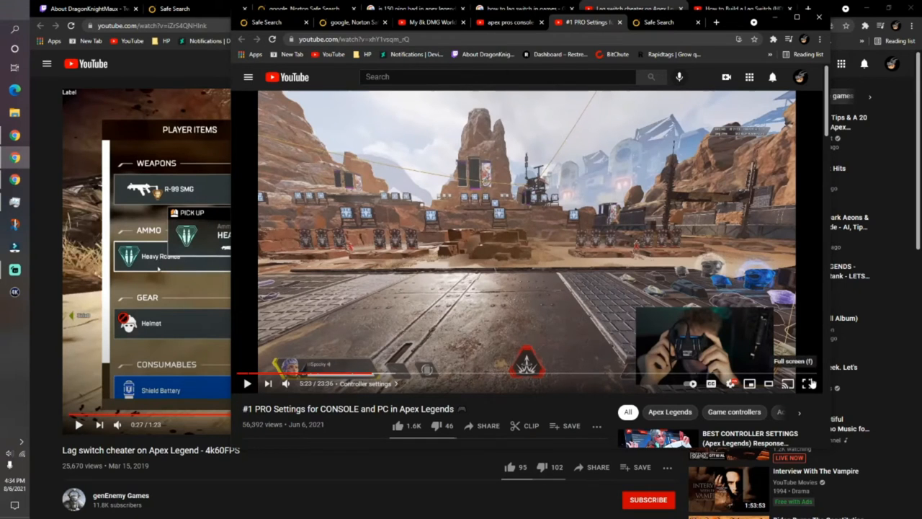
Play the #1 PRO Settings Apex video full screen.
{"action": "left_click", "coordinate": [788, 383]}
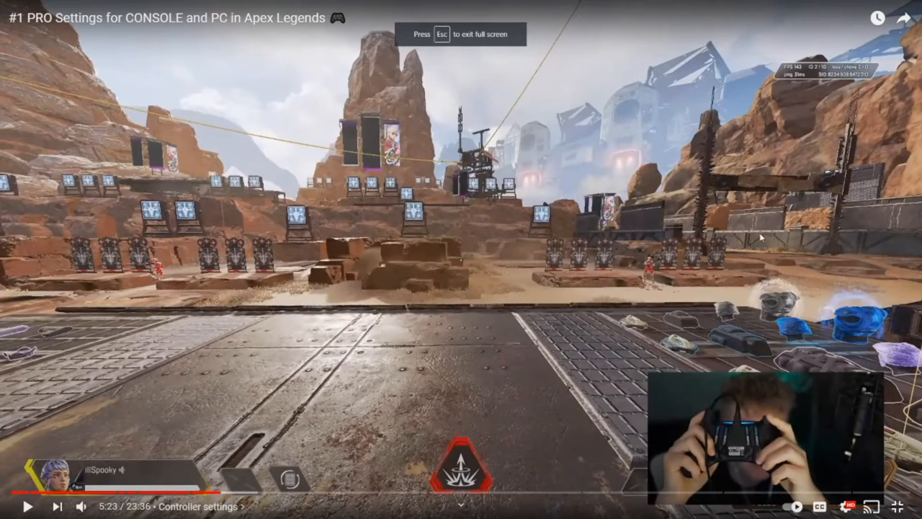
{"action": "mouse_move", "coordinate": [792, 102]}
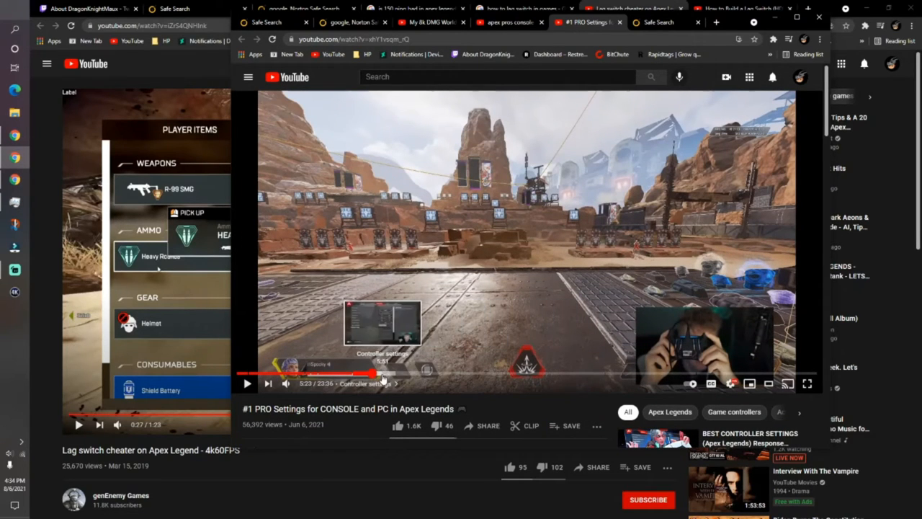
{"action": "mouse_move", "coordinate": [467, 383]}
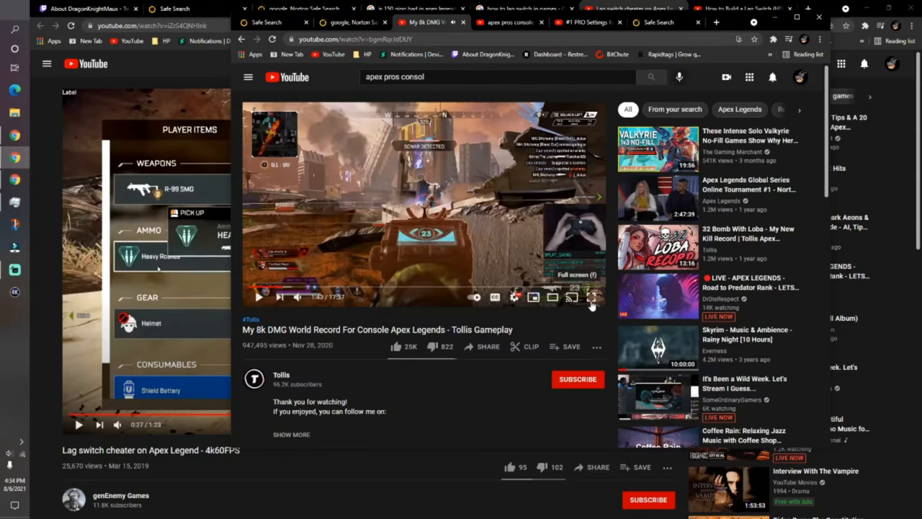
Watch the Tollis gameplay video full screen, then scroll the 'apex pros console' results.
{"action": "left_click", "coordinate": [591, 297]}
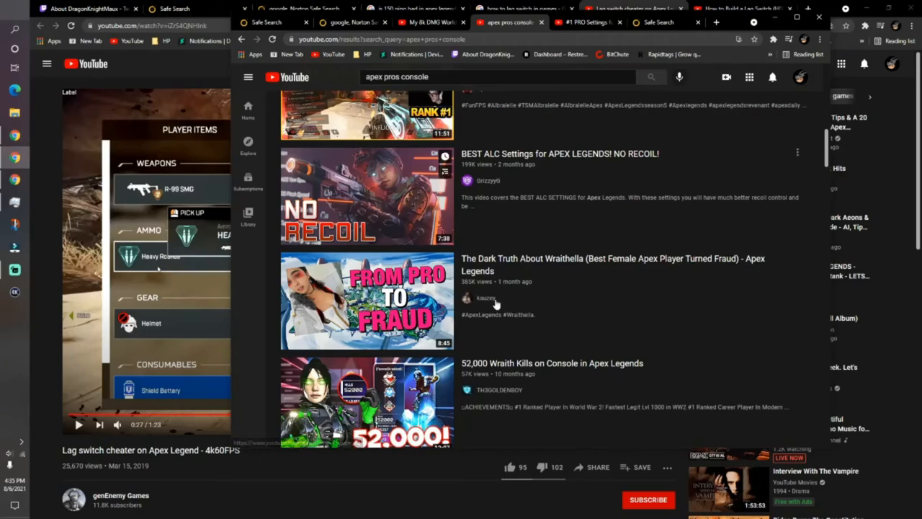
{"action": "scroll", "scroll_direction": "down", "scroll_amount": 3}
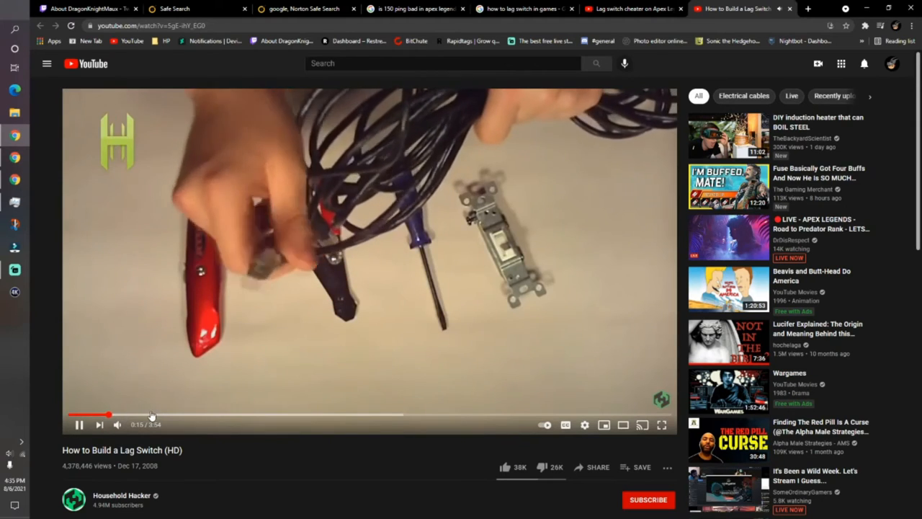
Skip through the lag switch build video to near its end, then return to the Google ping results.
{"action": "left_click_drag", "start_coordinate": [110, 415], "coordinate": [231, 415]}
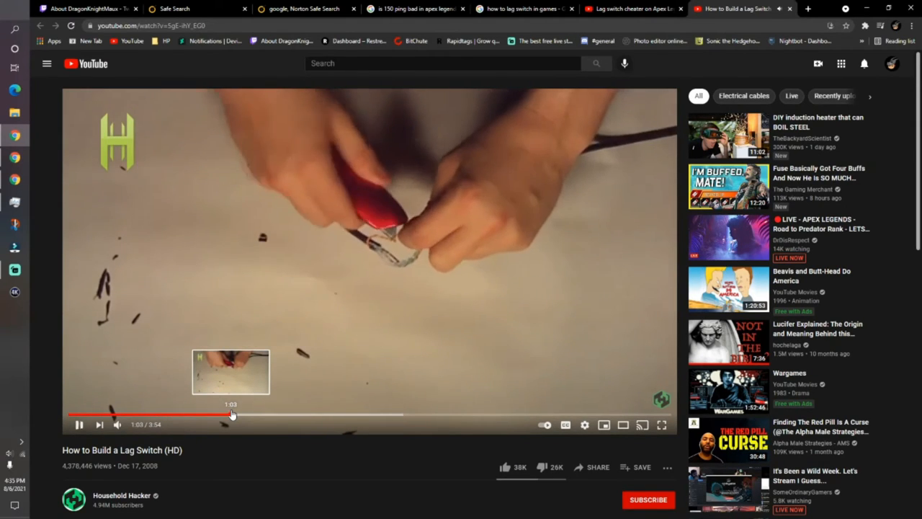
{"action": "left_click_drag", "start_coordinate": [231, 415], "coordinate": [346, 415]}
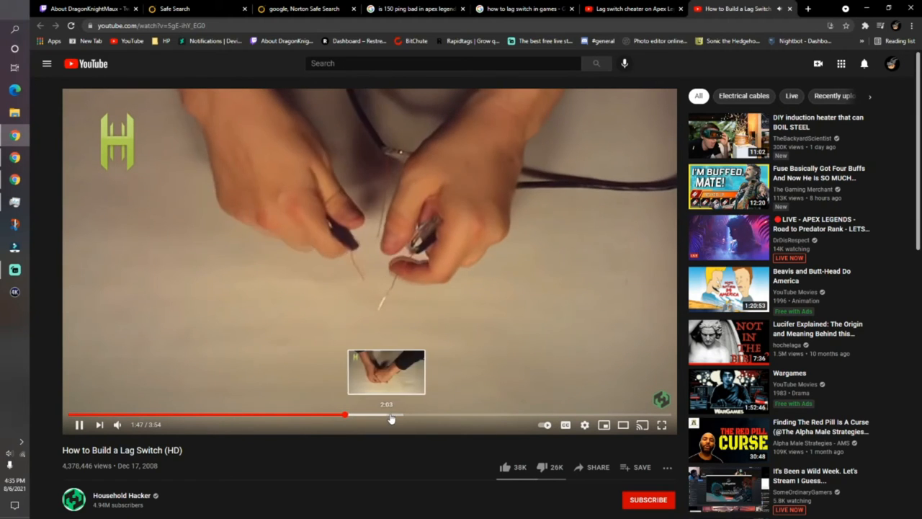
{"action": "left_click_drag", "start_coordinate": [344, 415], "coordinate": [402, 414]}
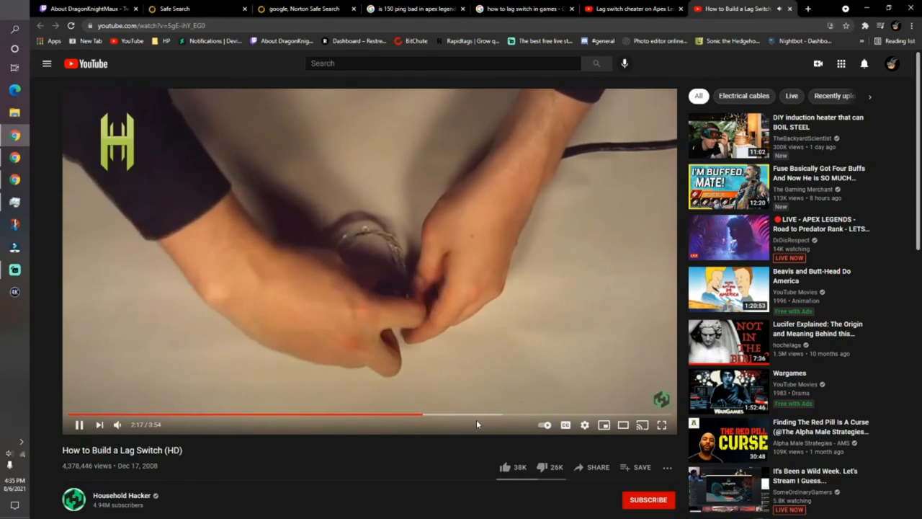
{"action": "left_click", "coordinate": [476, 415]}
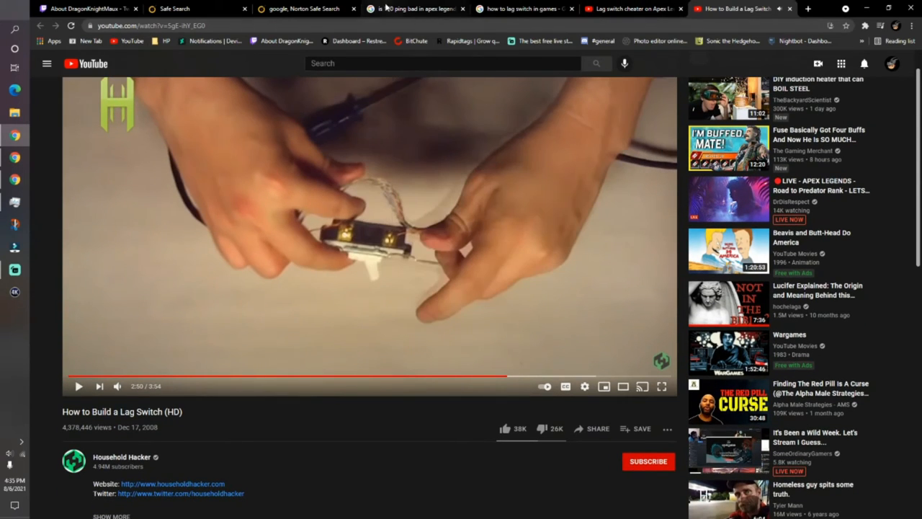
{"action": "left_click", "coordinate": [415, 8]}
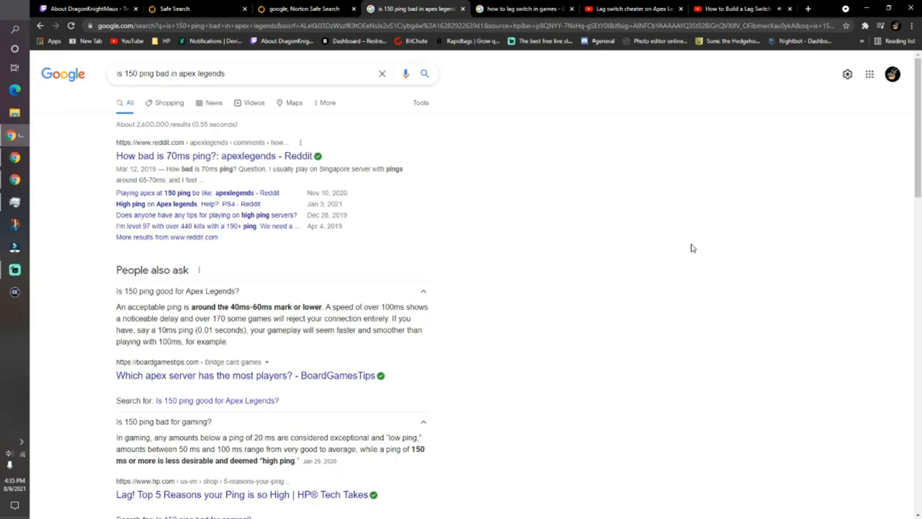